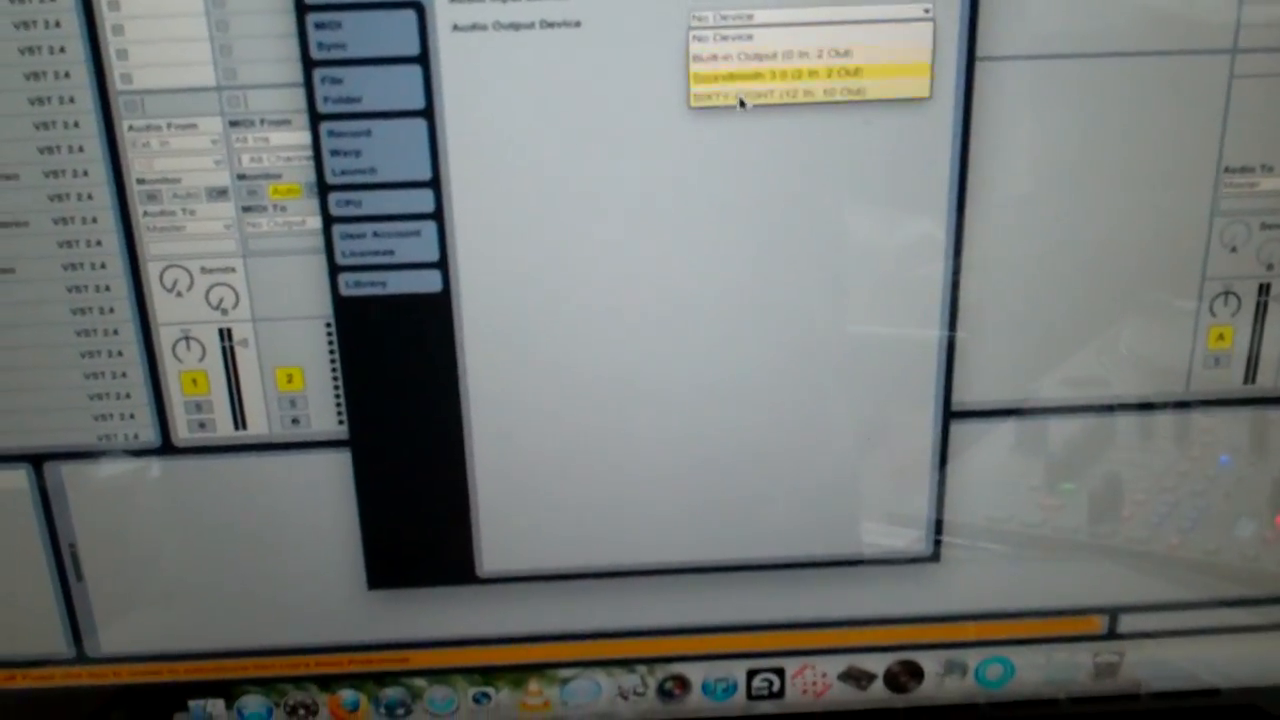
Choose SIXTY-EIGHT (12 In, 10 Out) as the audio output device.
{"action": "left_click", "coordinate": [800, 90]}
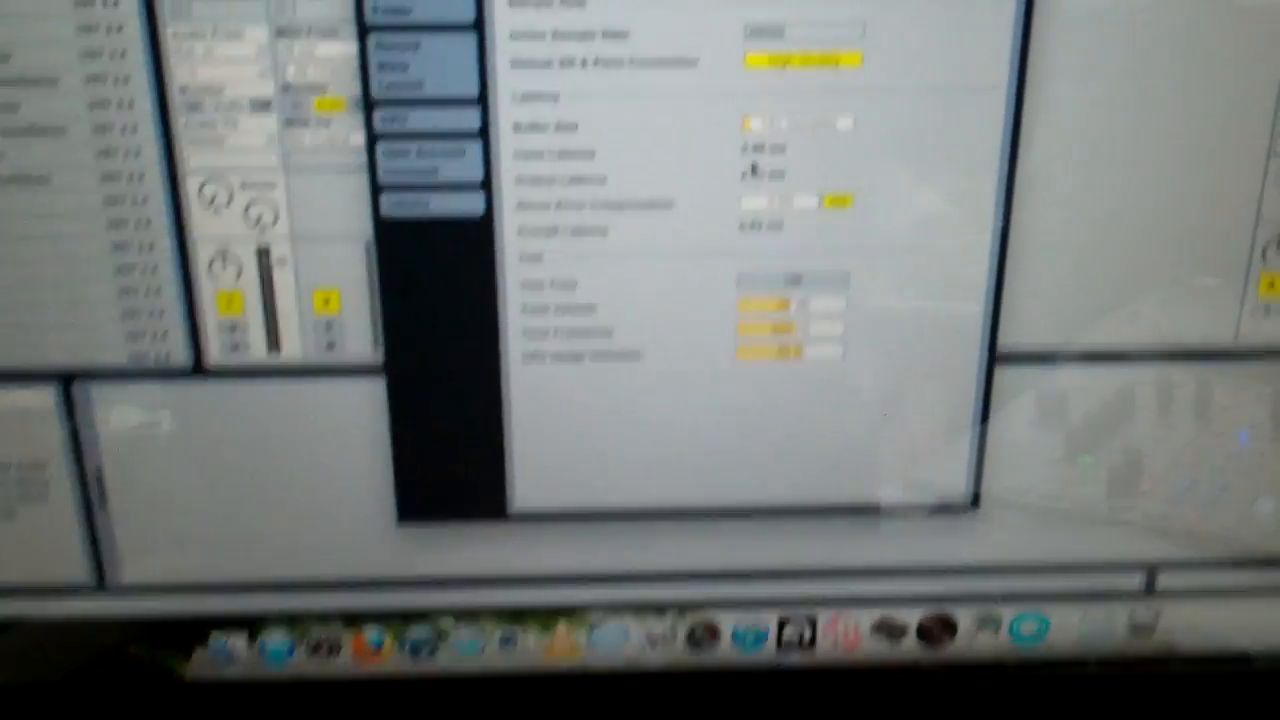